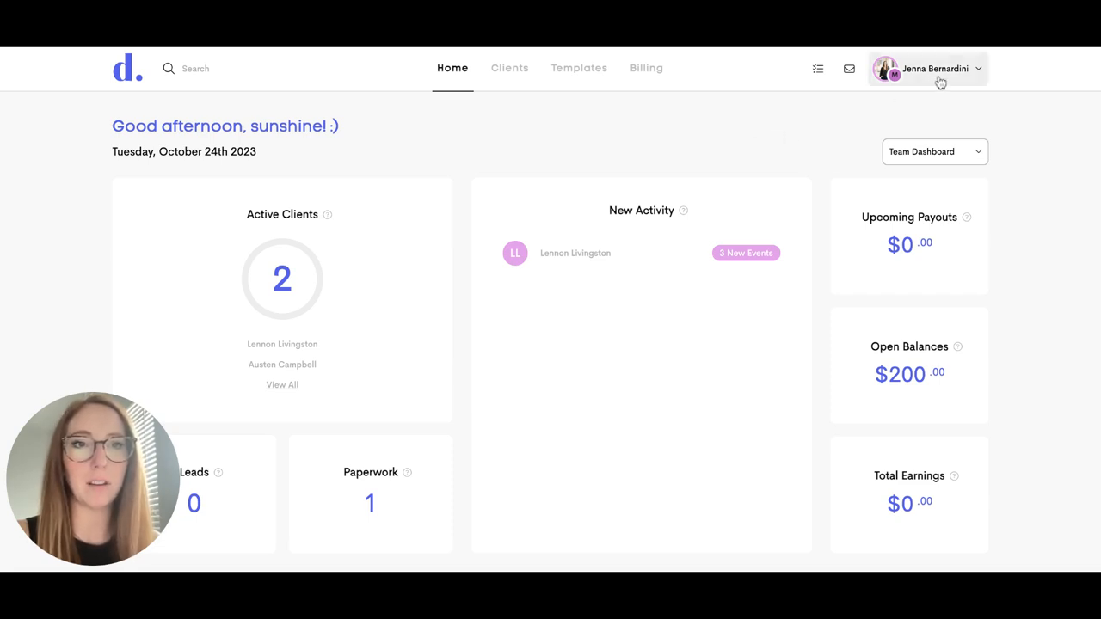
- From the account menu, open the Invite Others to Doulado dialog with invite link and email field
{"action": "left_click", "coordinate": [936, 69]}
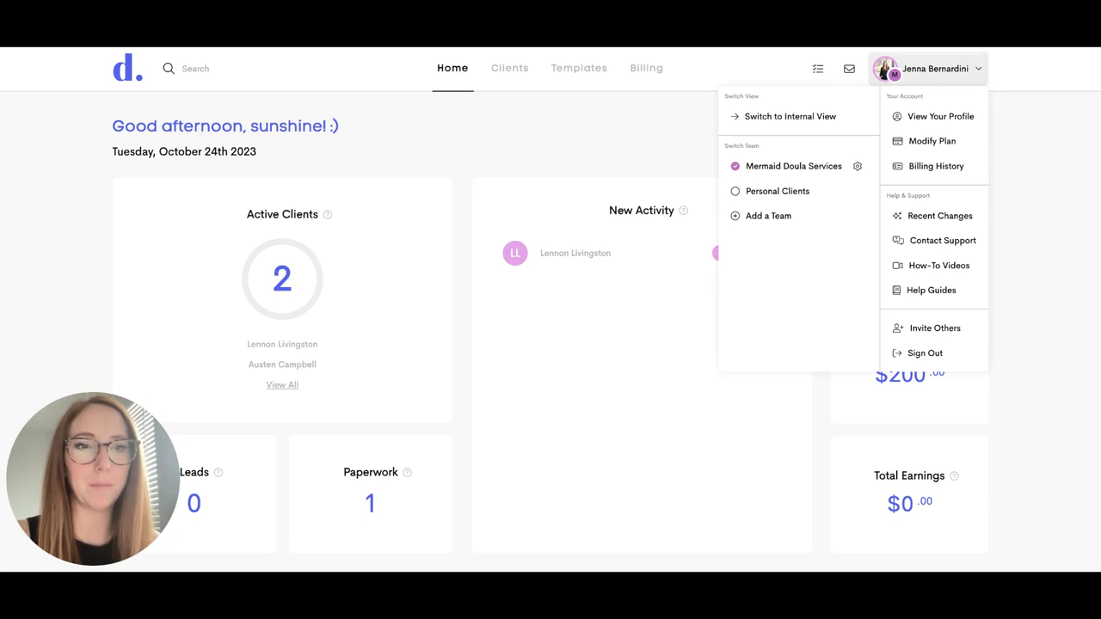
{"action": "left_click", "coordinate": [936, 326]}
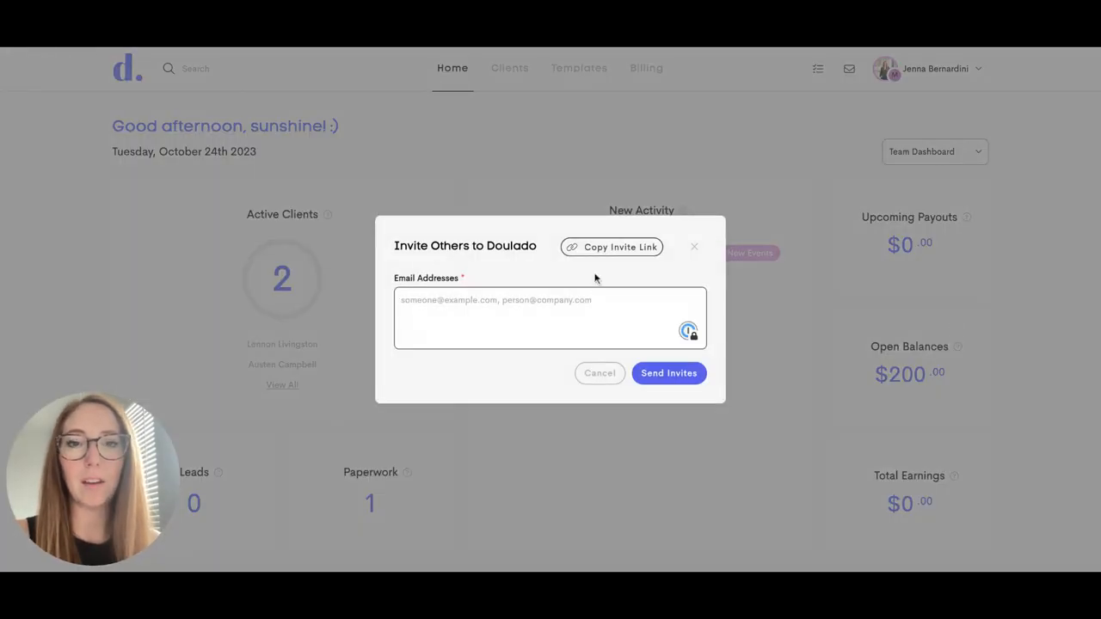
{"action": "mouse_move", "coordinate": [597, 262]}
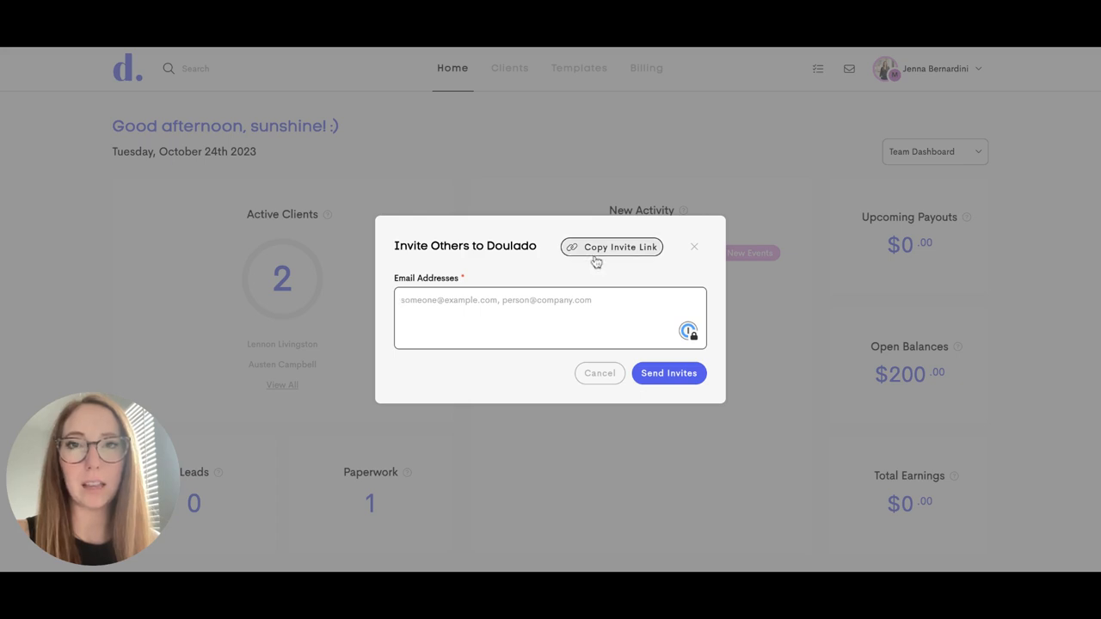